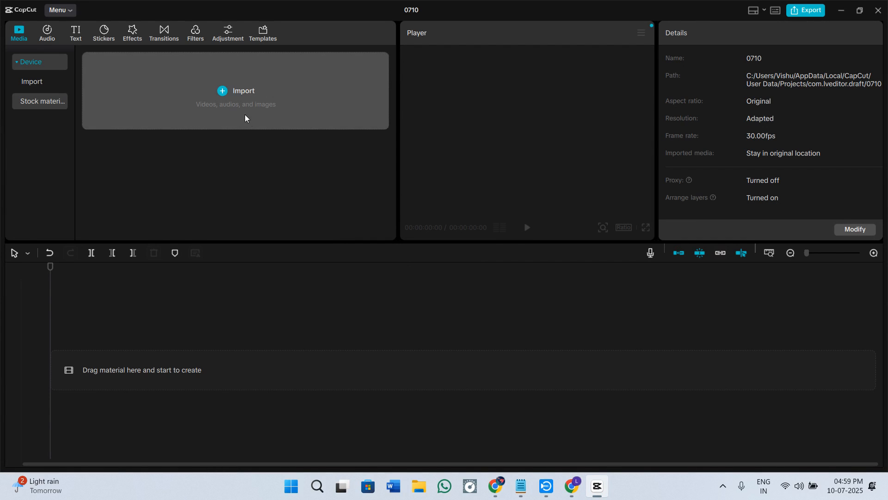
mouse_move(128, 52)
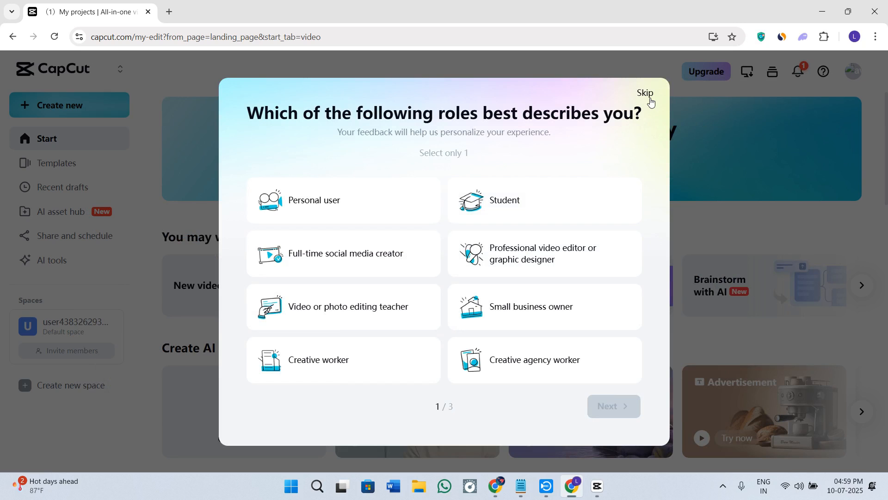
Skip the role questionnaire and highlight the CapCut domain in the address bar.
click(645, 92)
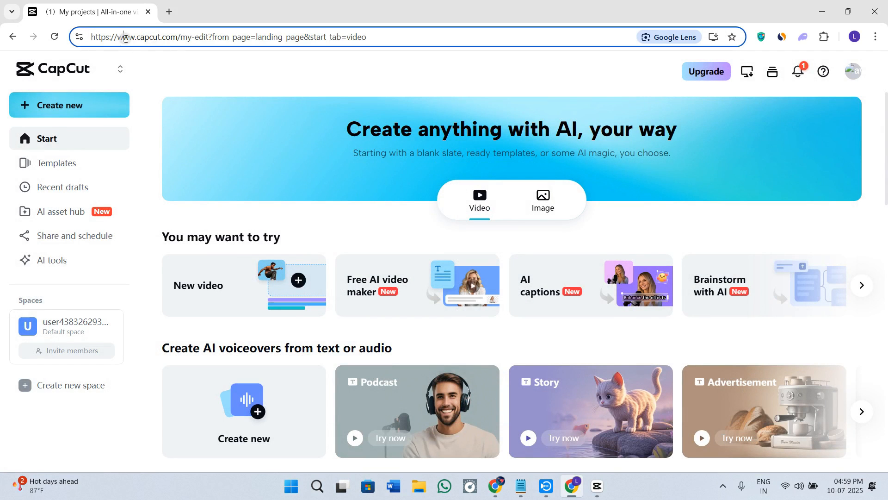
double_click(150, 37)
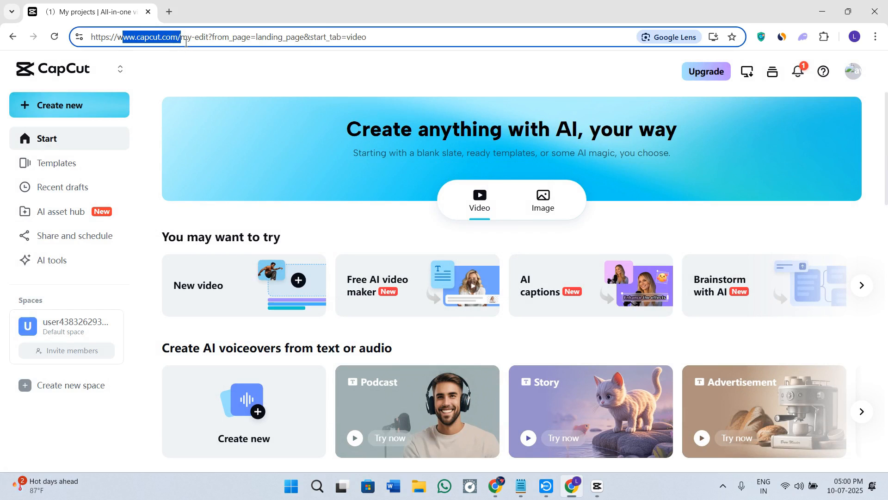
mouse_move(163, 101)
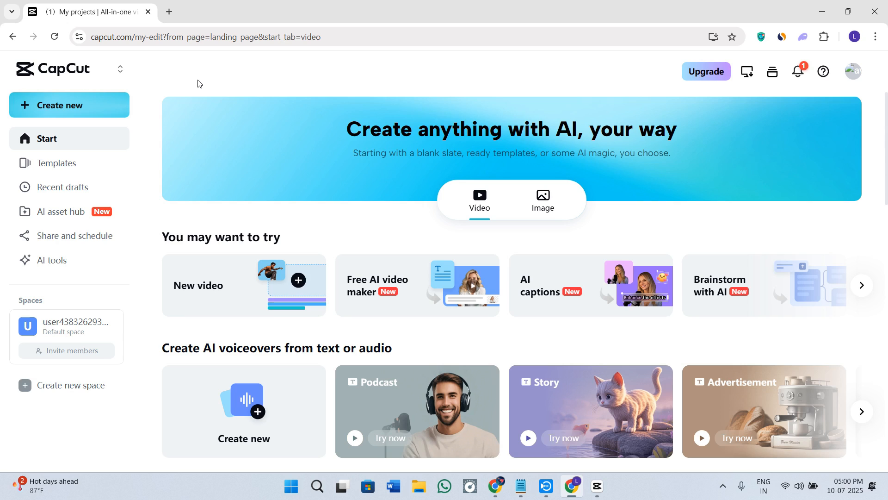
mouse_move(290, 255)
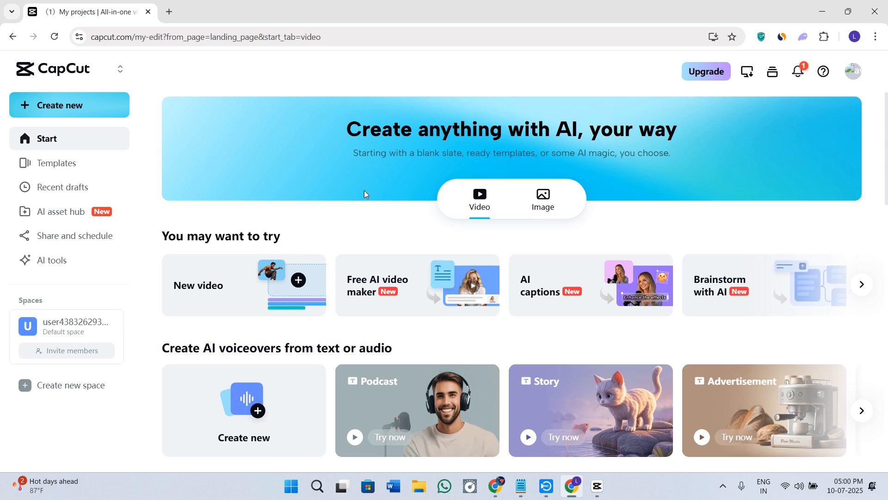
scroll(down, 3)
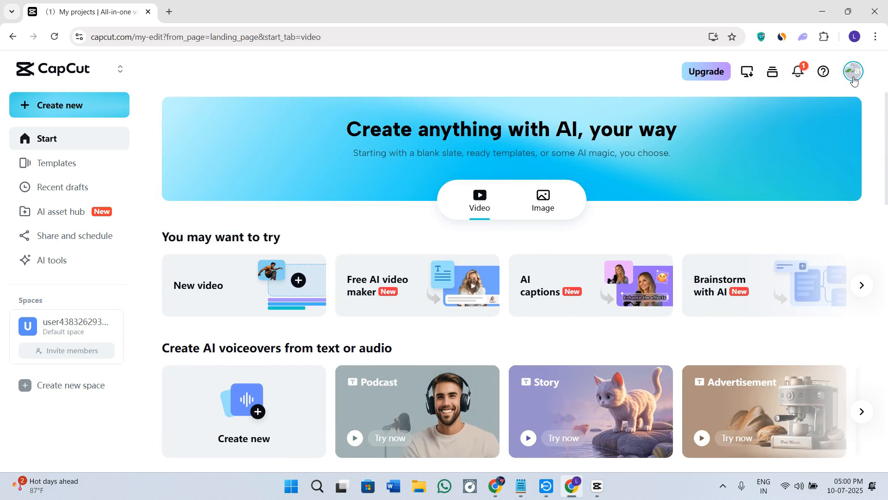
mouse_move(854, 80)
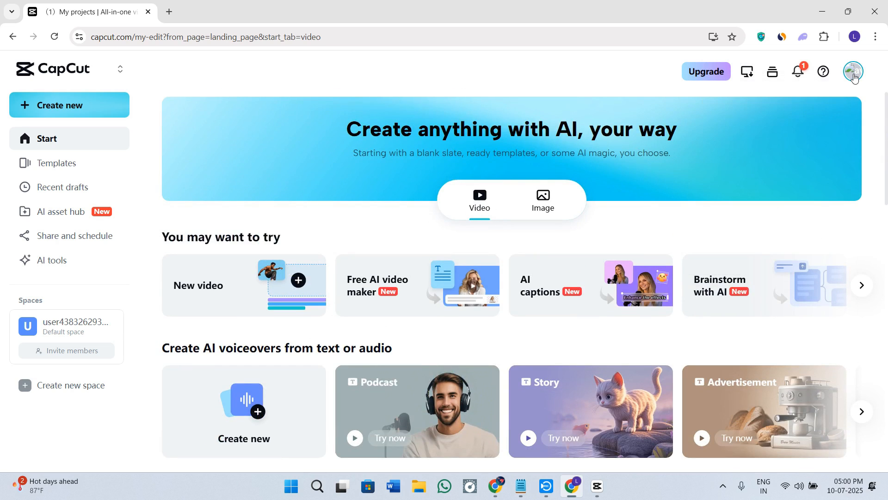
Open the account menu from the profile avatar at the top right.
click(852, 72)
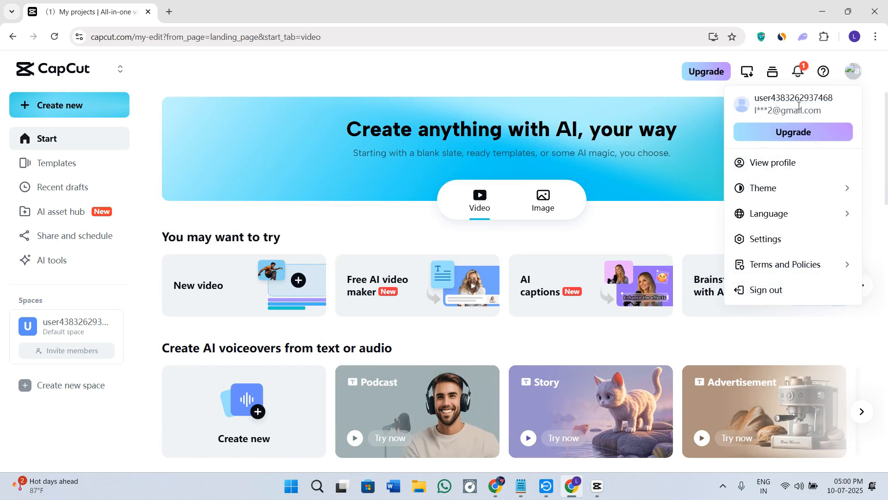
mouse_move(793, 132)
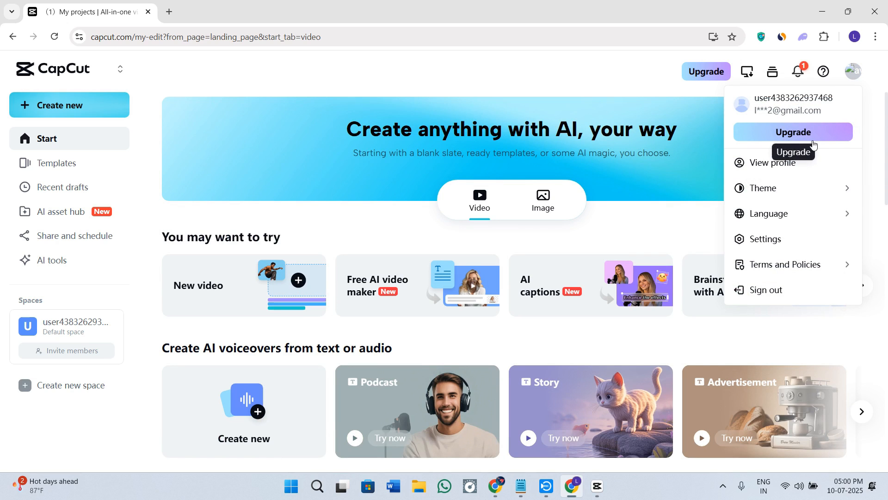
mouse_move(784, 140)
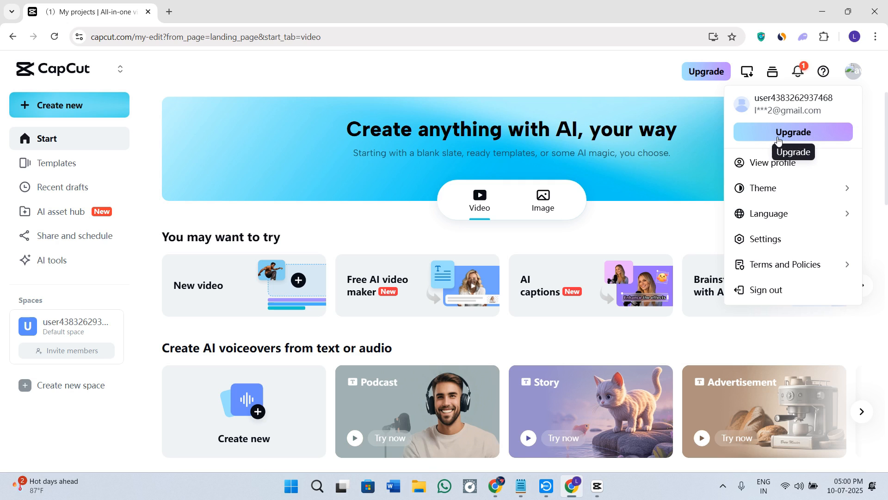
View the Join Pro dialog with its auto-renewal management option, then close it.
click(793, 131)
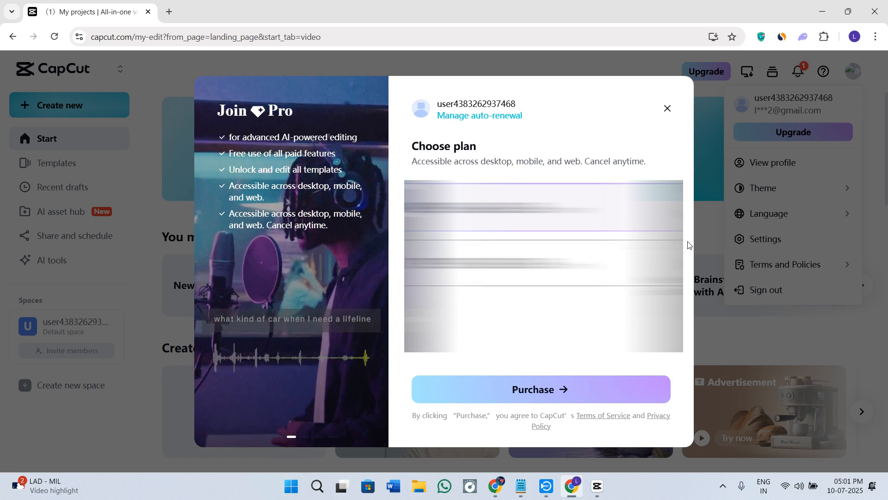
click(667, 108)
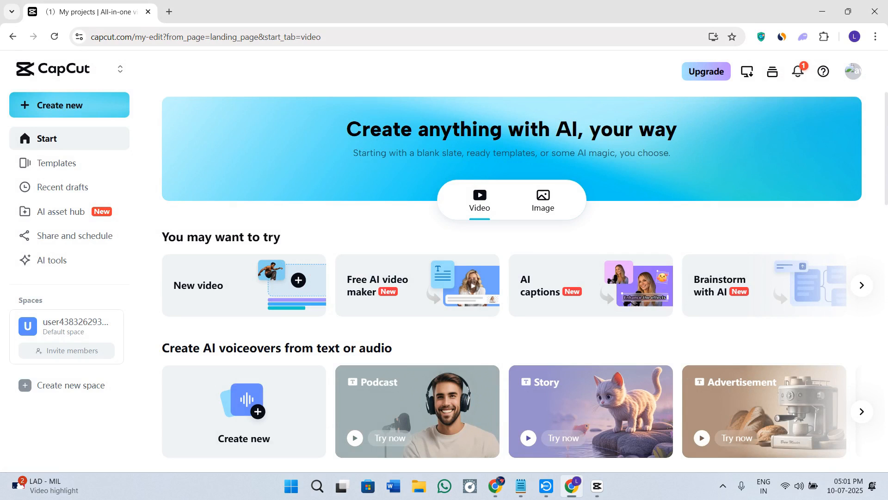
mouse_move(335, 153)
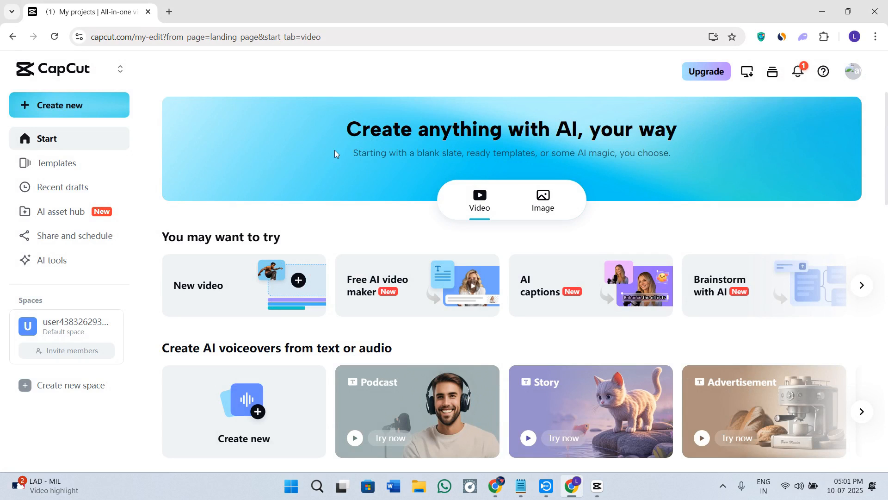
scroll(down, 3)
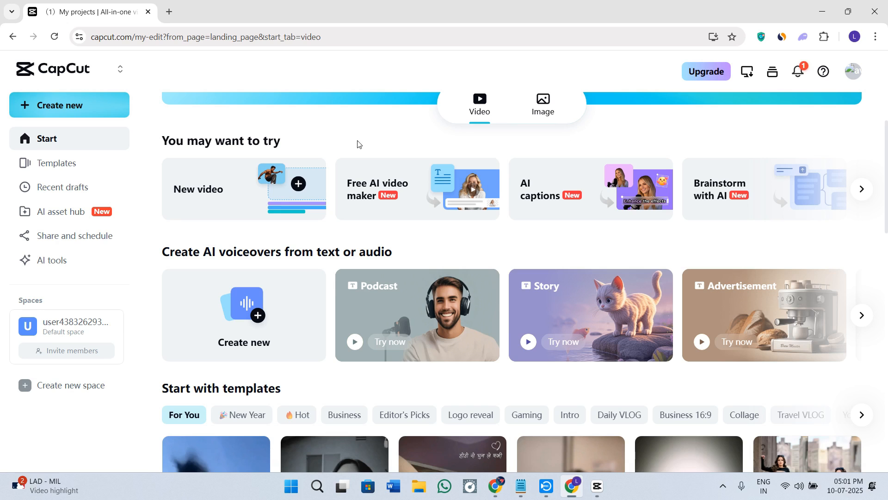
scroll(down, 3)
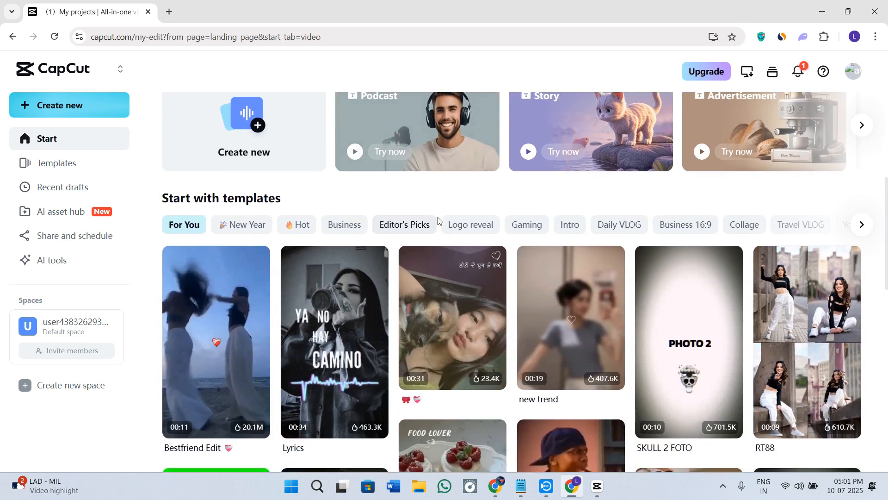